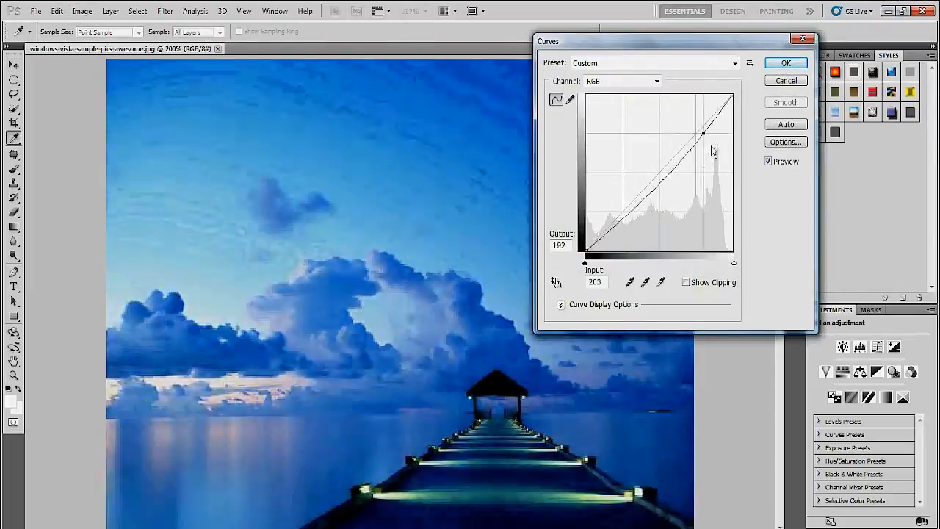
Open the Image menu to reach the image adjustment commands
left_click(81, 10)
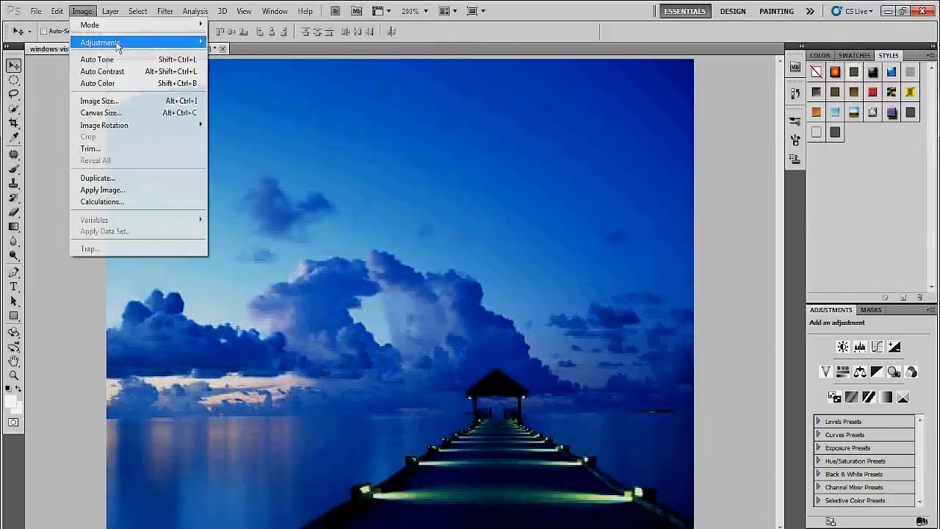
Add arched W, A, T, E, R letters over the hut and a colorful SUBSCRIBE:D caption
left_click(99, 42)
type("SUBSCRIBE:D")
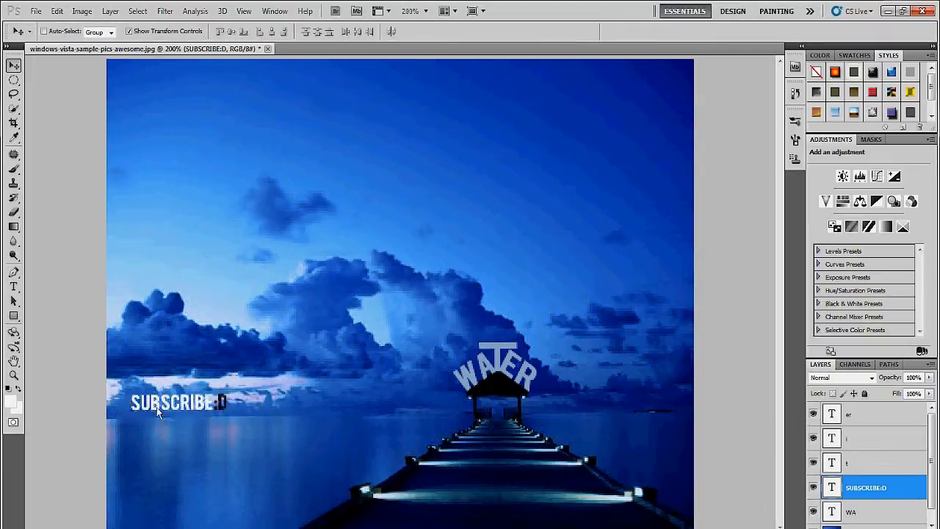
left_click(13, 287)
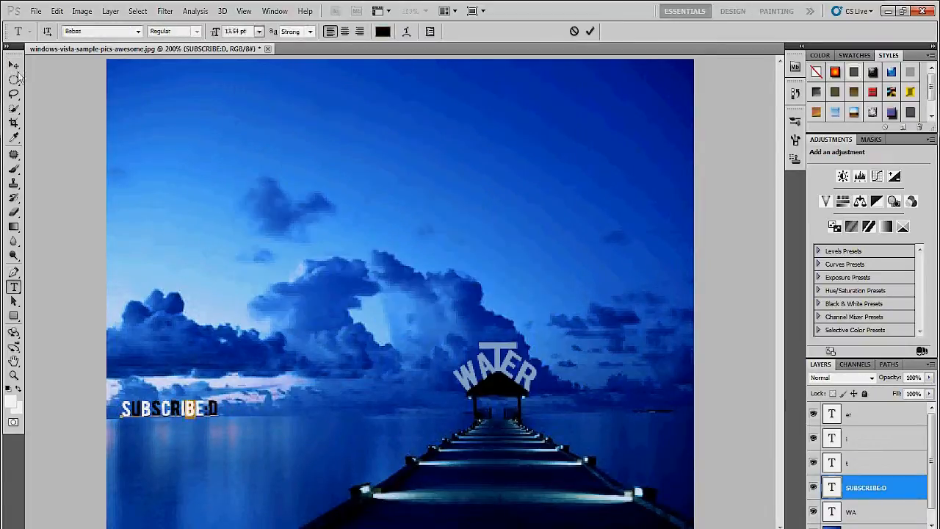